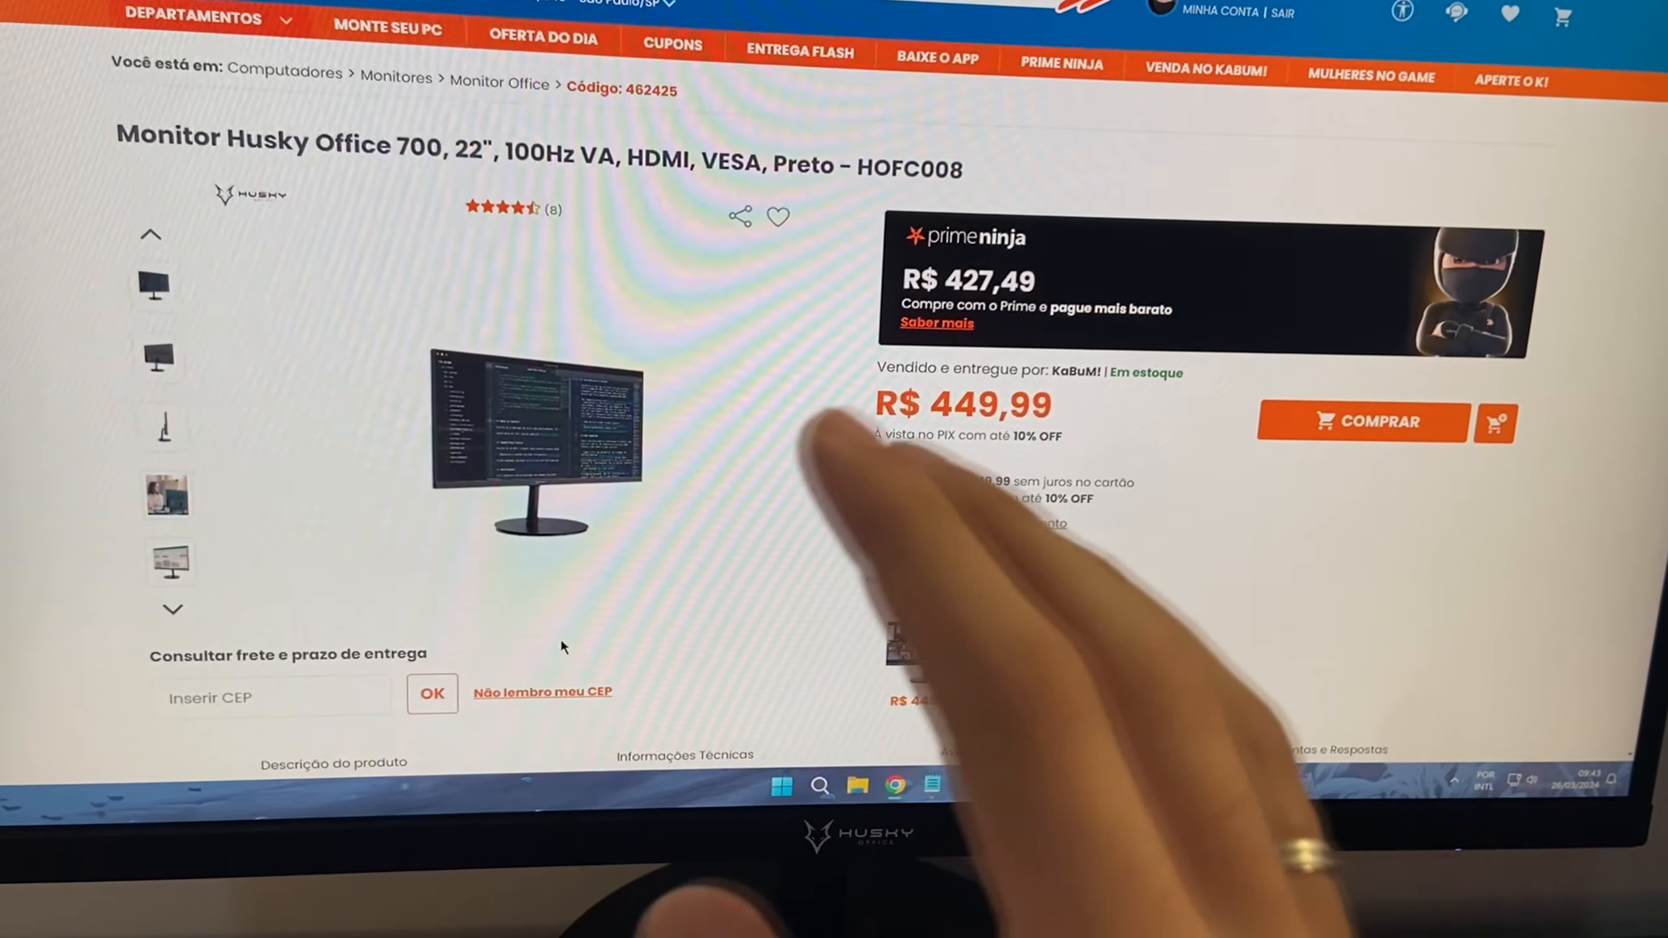
Step: Scroll the Husky Office 700 listing, then view Windows display info: 1920×1080, 100 Hz, 10 bits
scroll(down, 3)
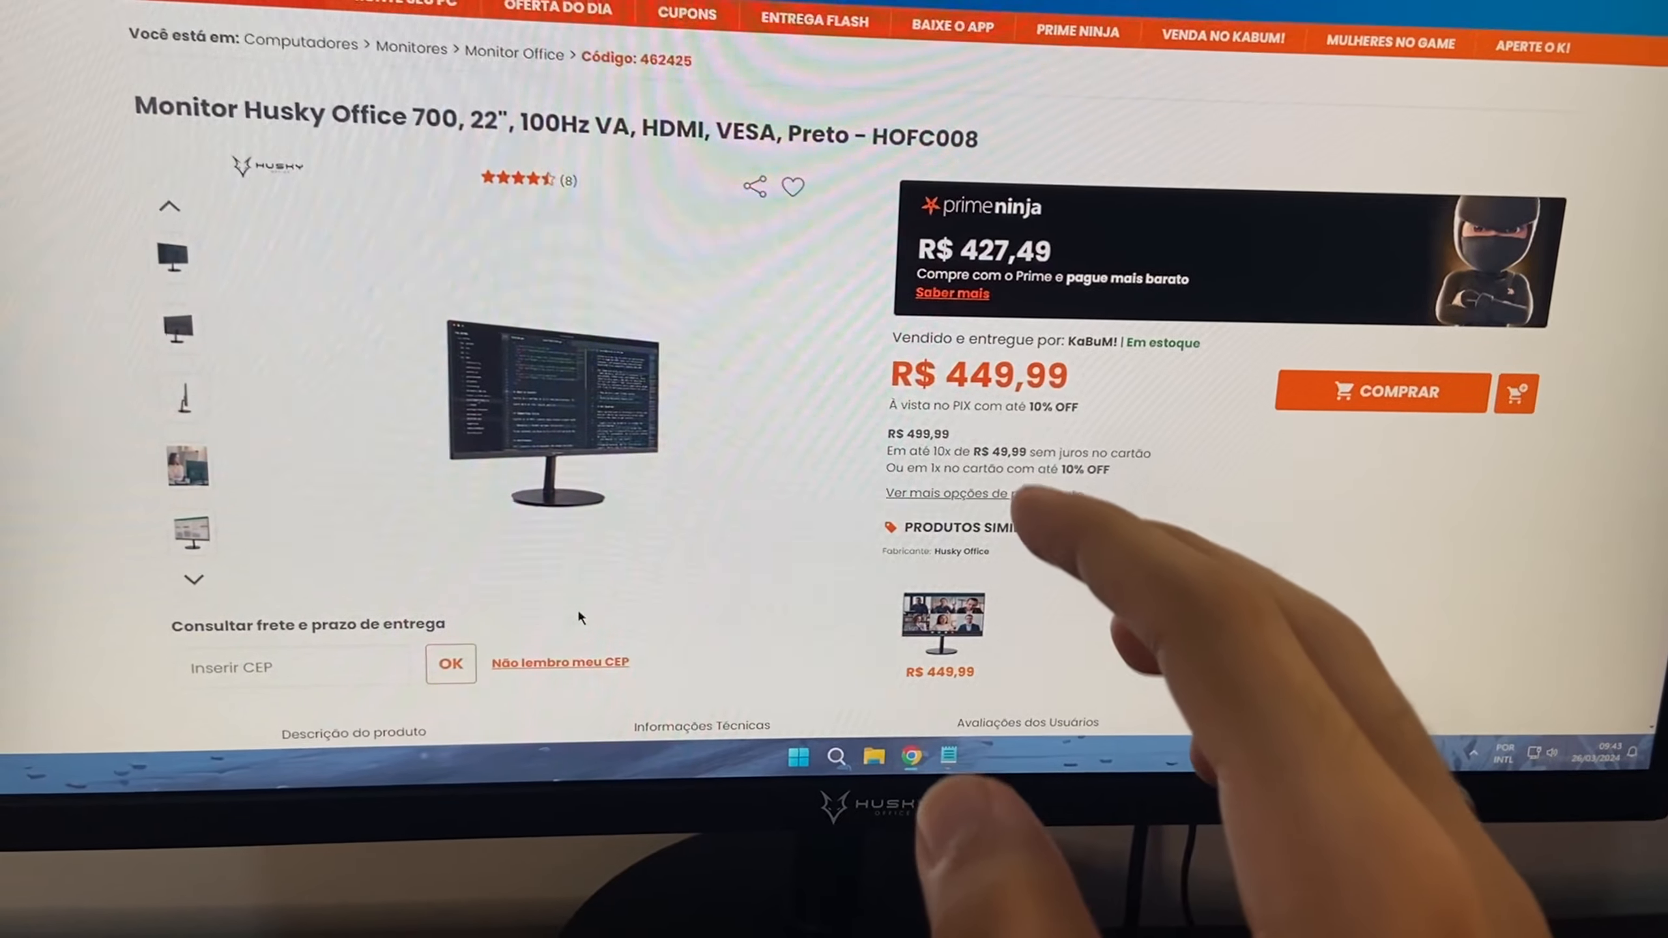
click(450, 662)
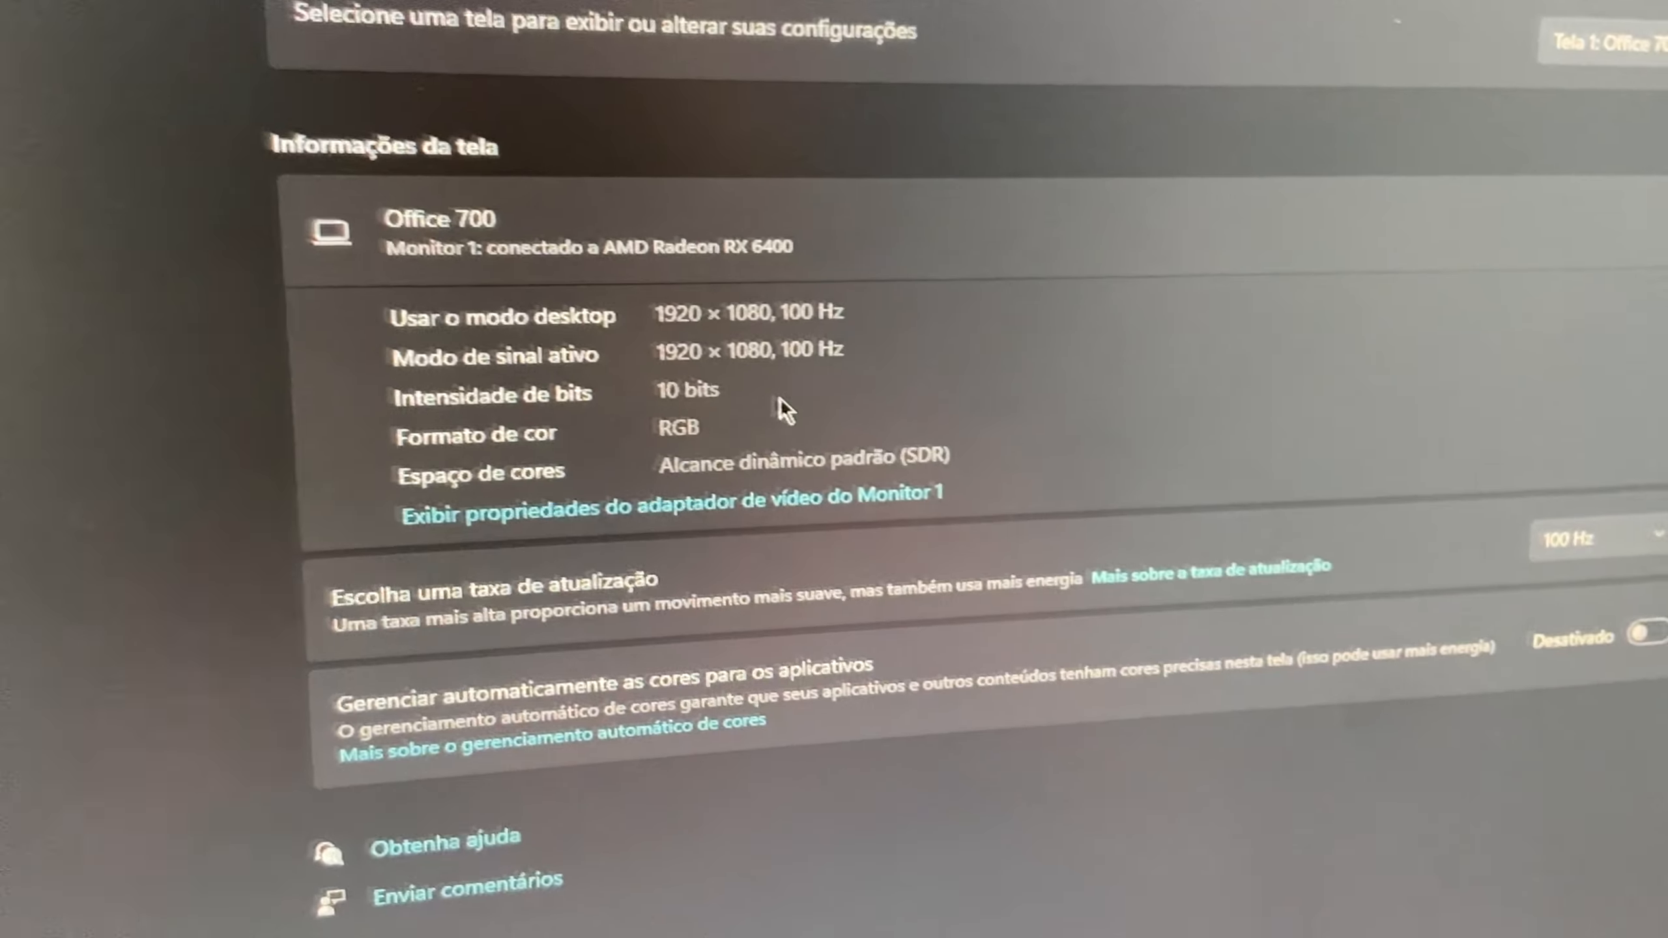
click(1593, 538)
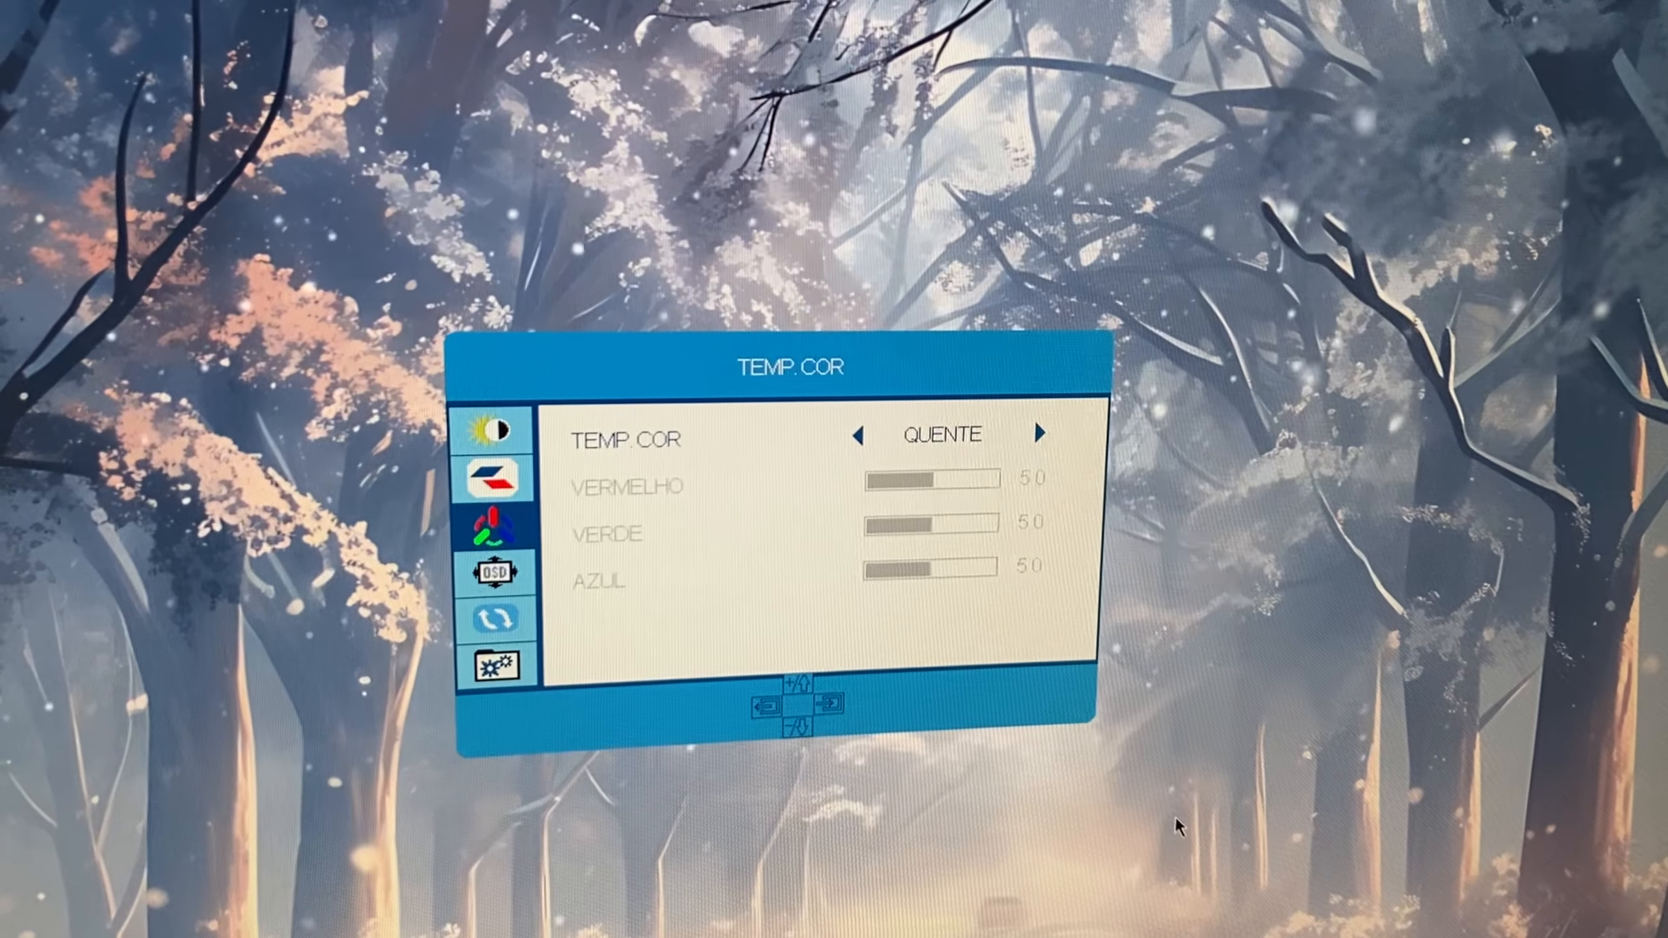
Step: Show the monitor's OSD settings page: Português language, positions 50, 10-second timeout
click(492, 573)
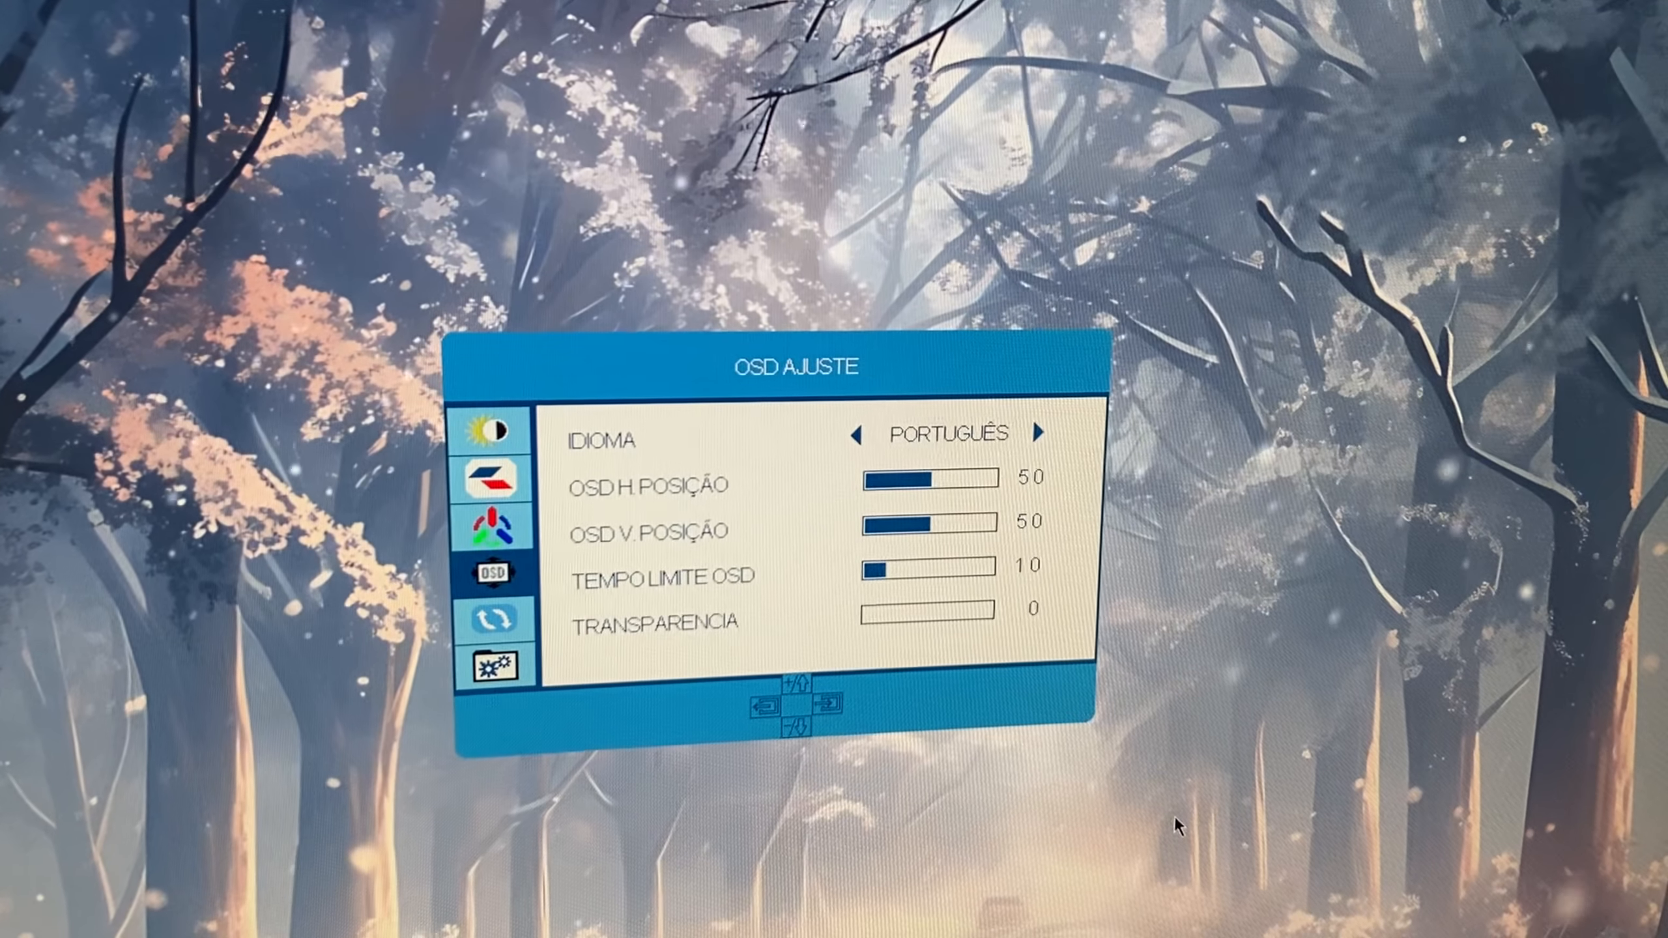